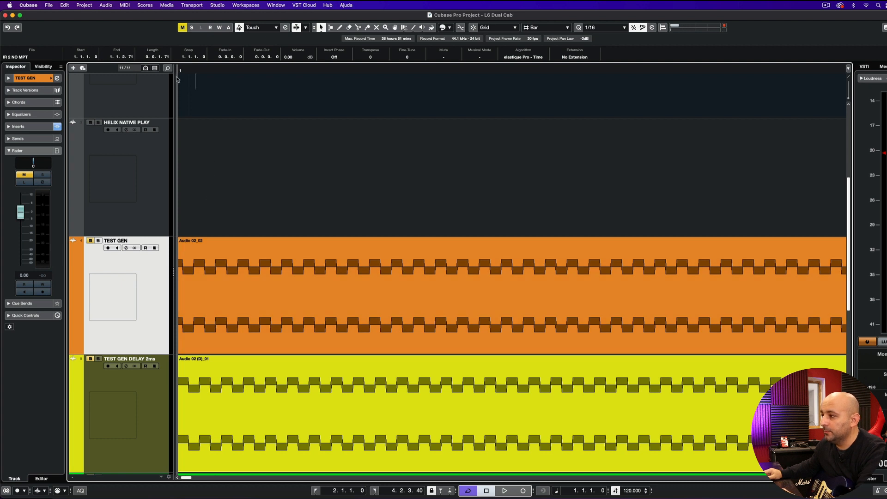
Step: Select the delayed test tone track, reveal Audio 02's Inserts and bring up its 30 ms MonoDelay
click(130, 359)
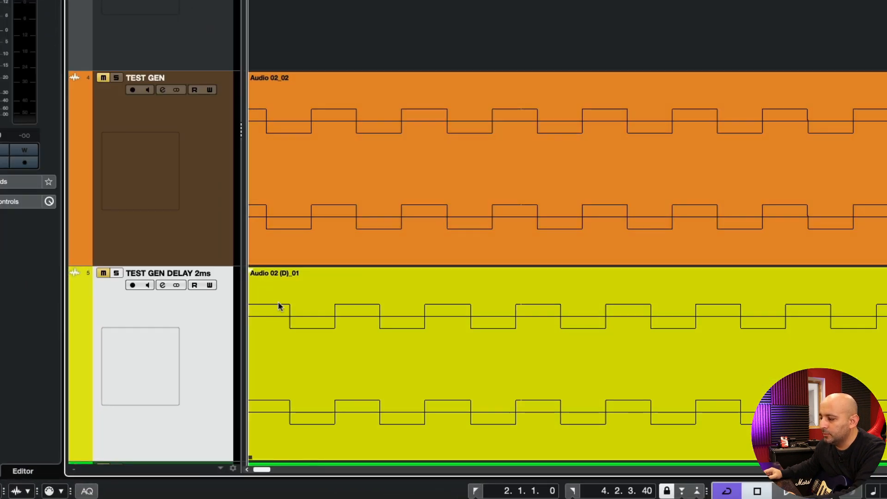
scroll(down, 3)
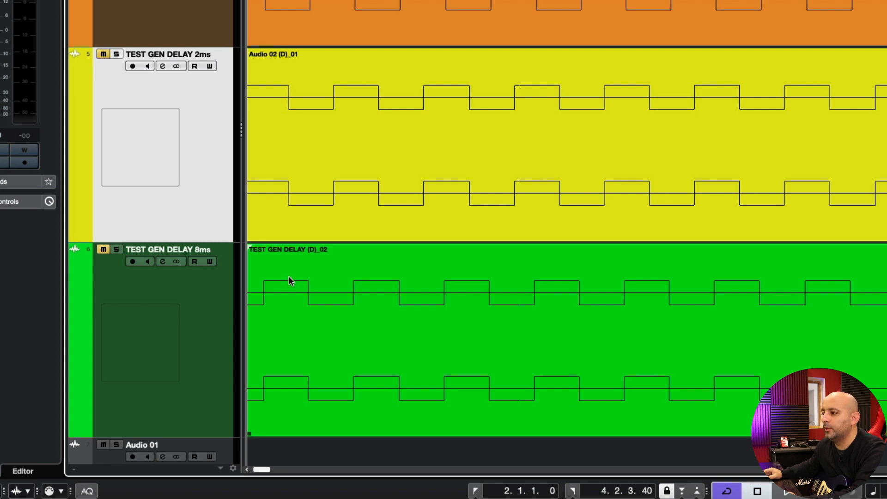
mouse_move(288, 290)
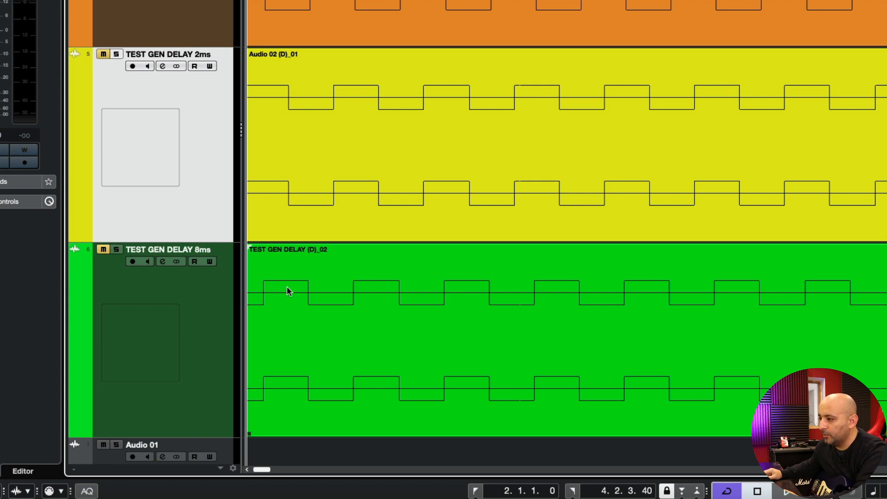
mouse_move(312, 288)
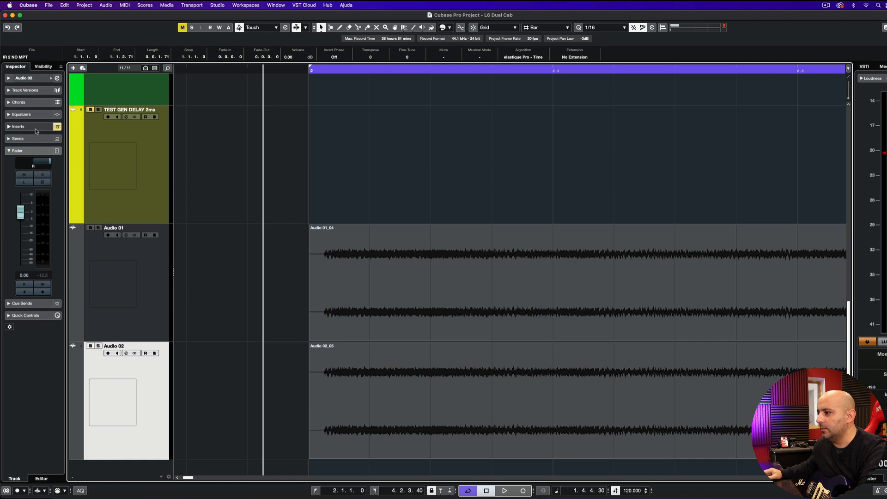
click(30, 141)
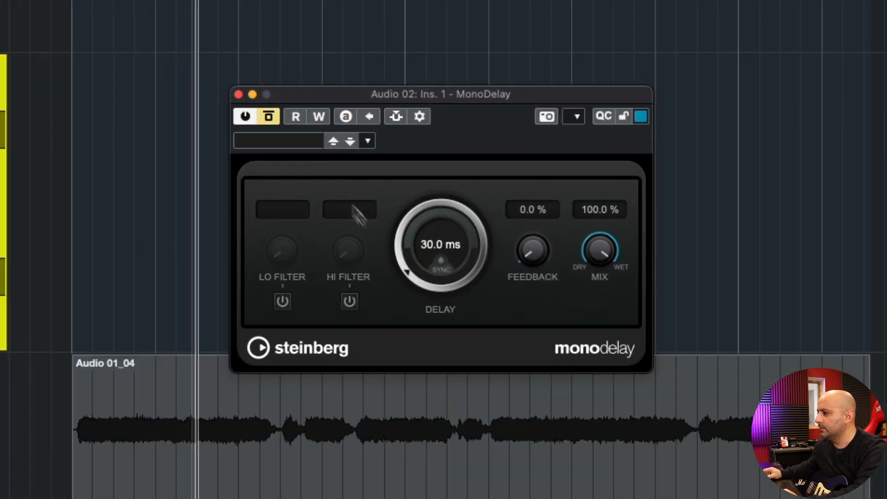
click(267, 116)
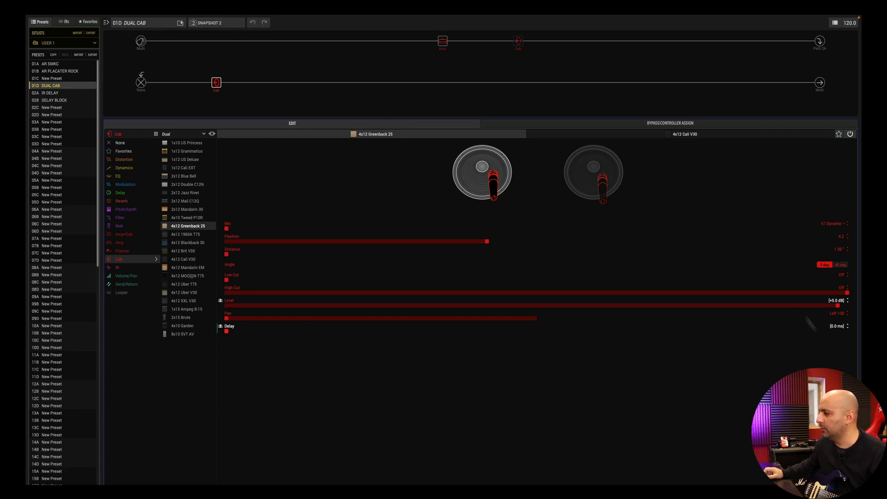
mouse_move(826, 323)
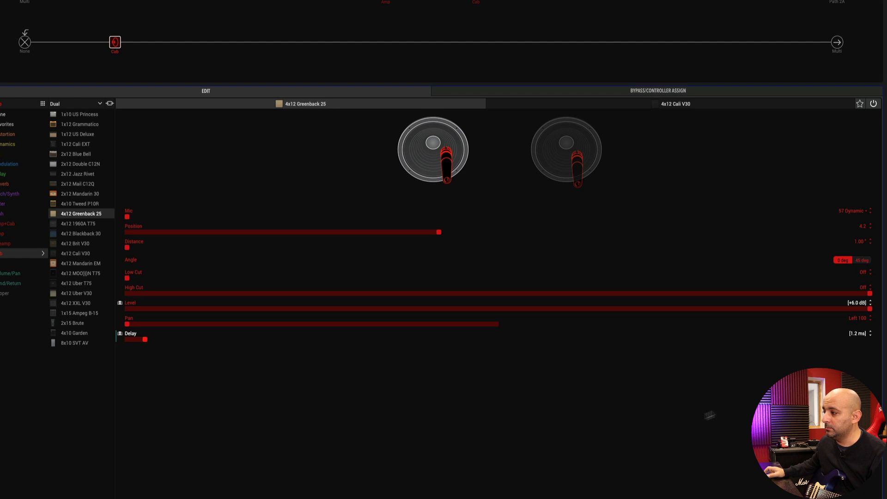
Step: Sweep the Greenback 25 cab Delay up to 30 ms then back near zero, and switch to the Cali V30 cab
drag(151, 340, 424, 340)
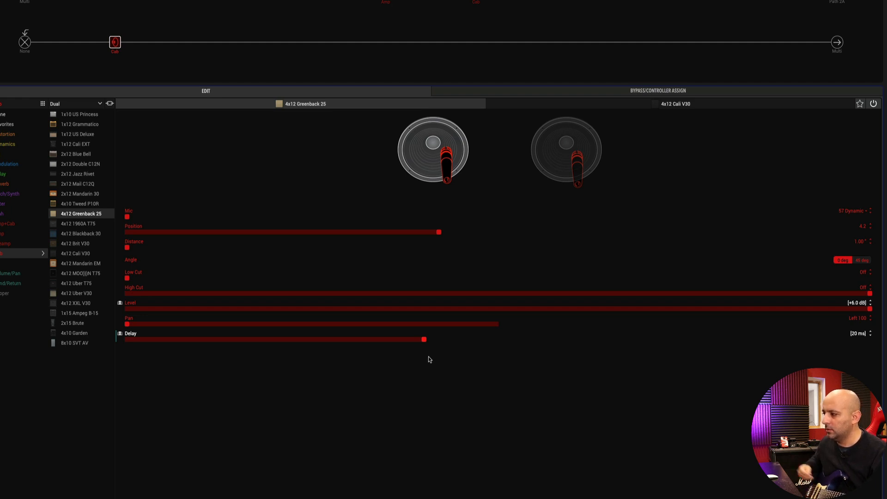
drag(423, 339, 557, 340)
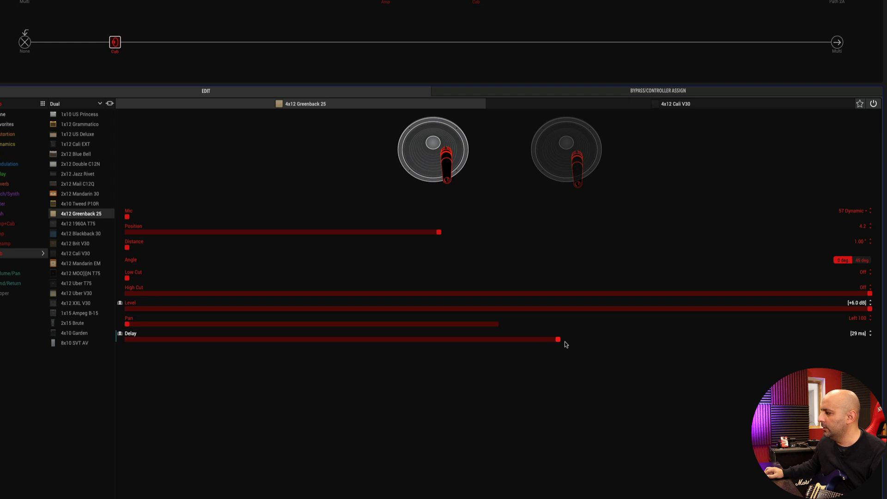
drag(557, 339, 571, 339)
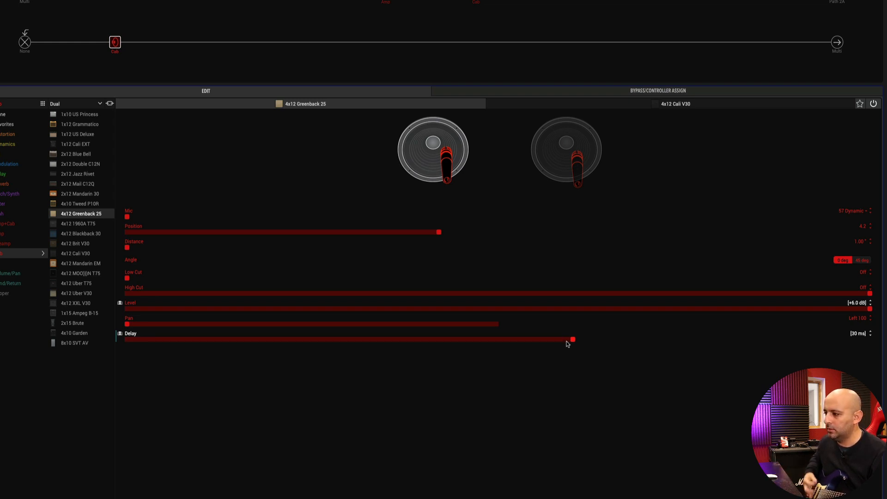
mouse_move(669, 339)
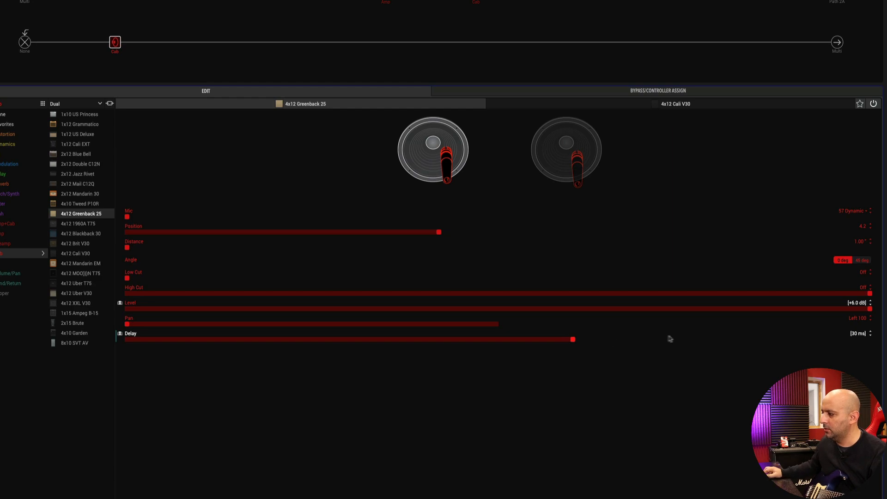
drag(573, 338, 721, 339)
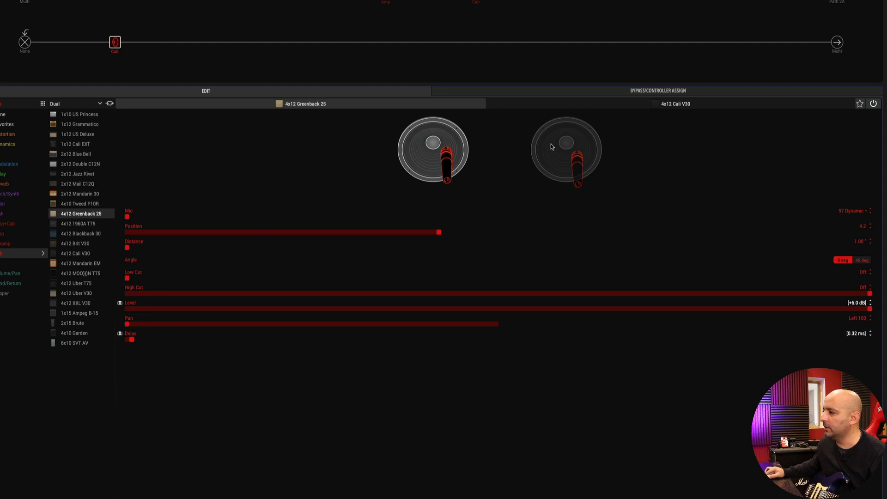
click(76, 253)
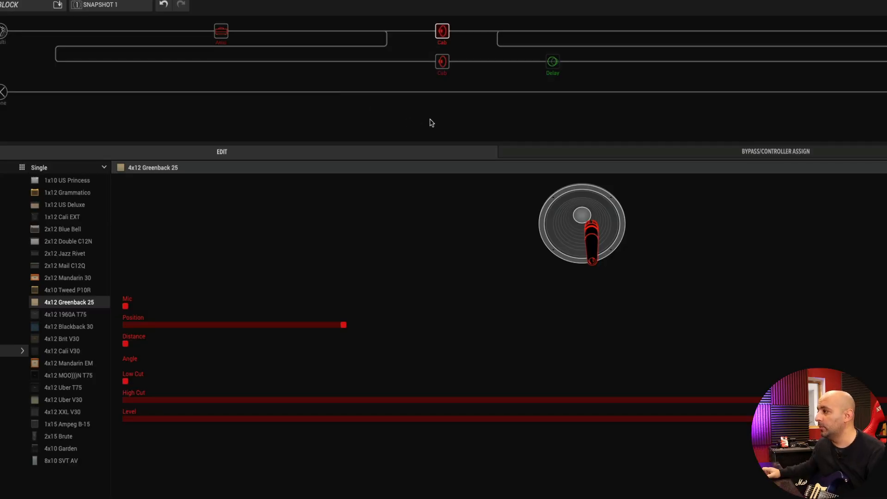
mouse_move(440, 40)
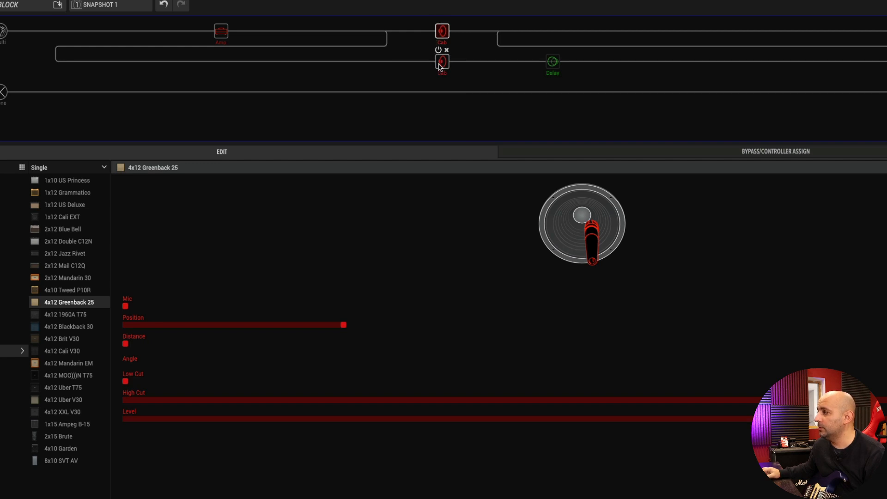
Step: Select the lower-path cab and bring up the Delay block's settings in the split preset
click(553, 60)
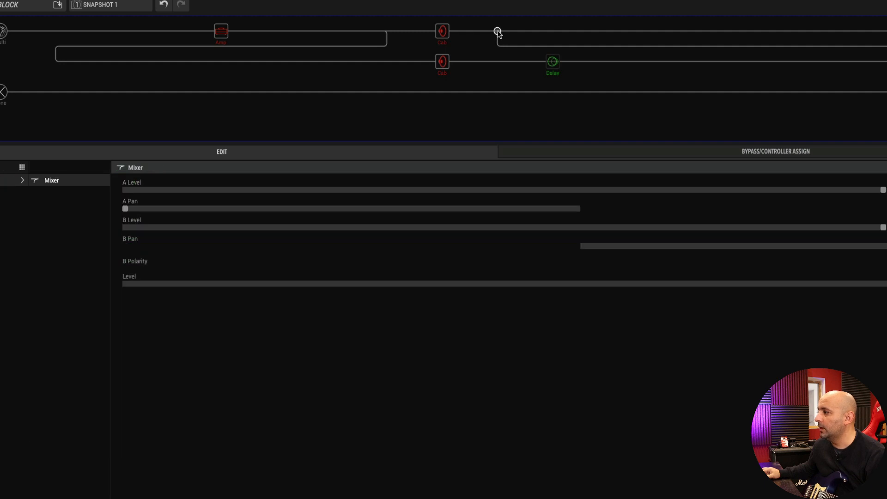
mouse_move(433, 216)
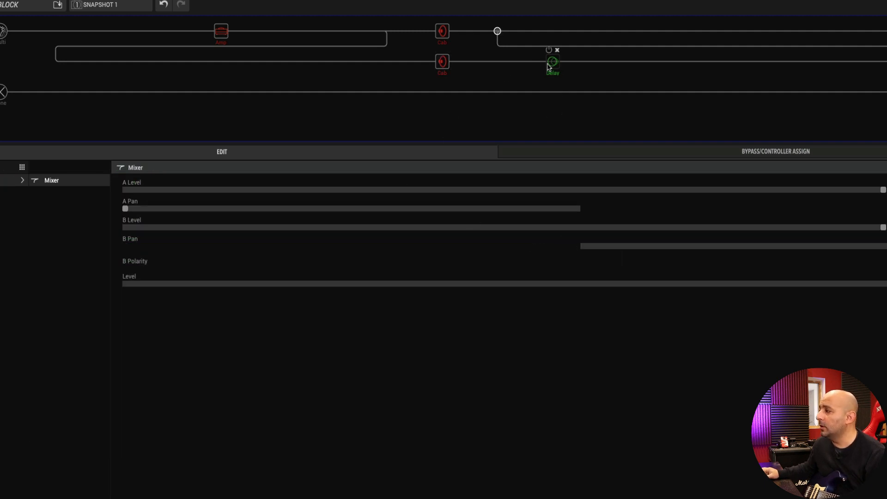
click(552, 61)
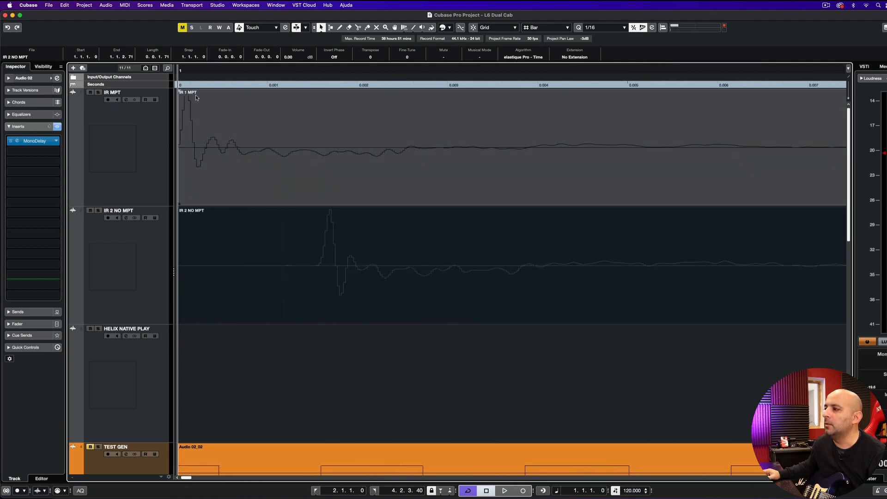
mouse_move(230, 235)
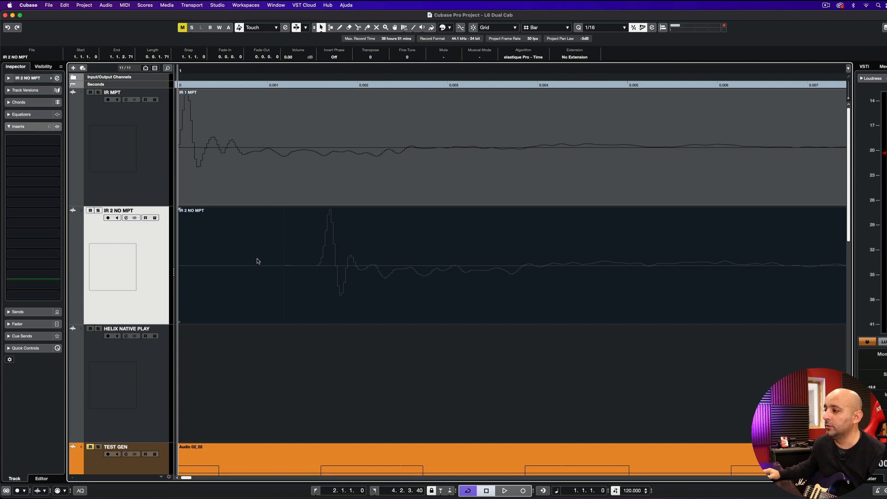
mouse_move(264, 253)
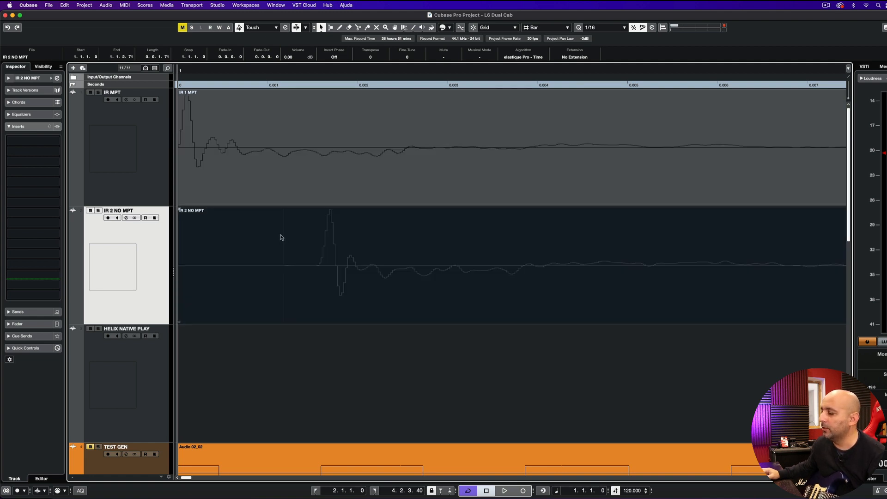
mouse_move(320, 283)
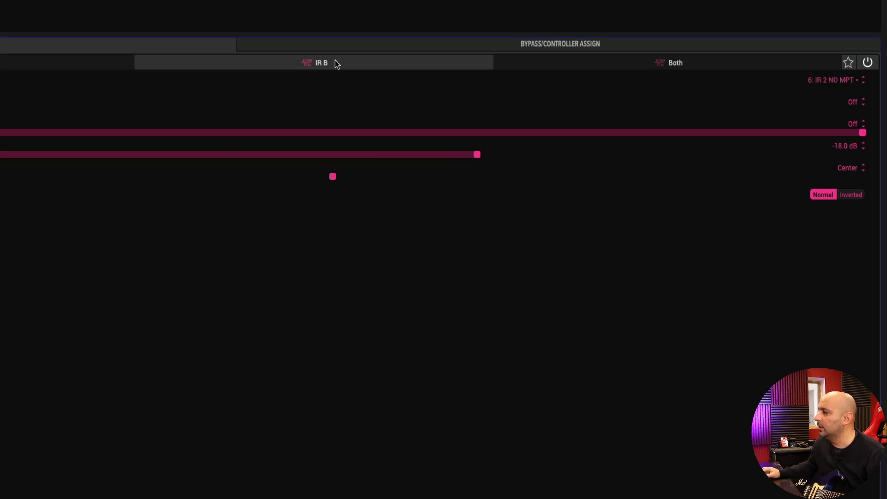
mouse_move(828, 88)
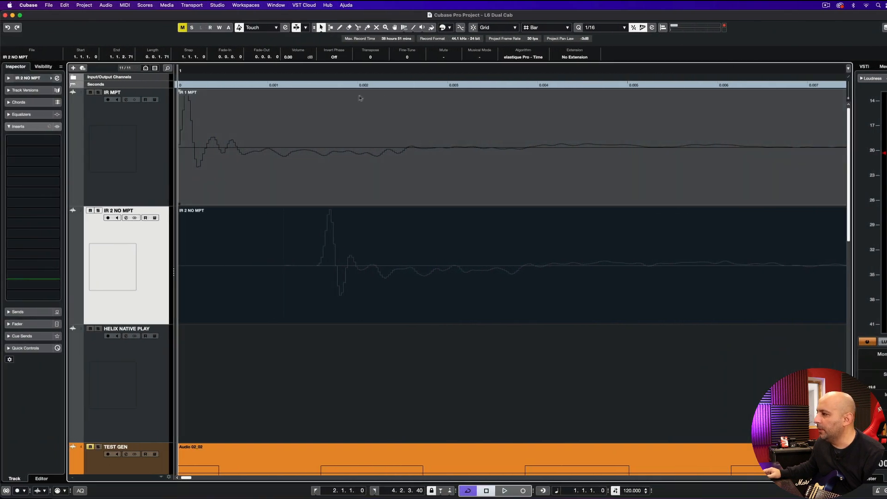
mouse_move(257, 157)
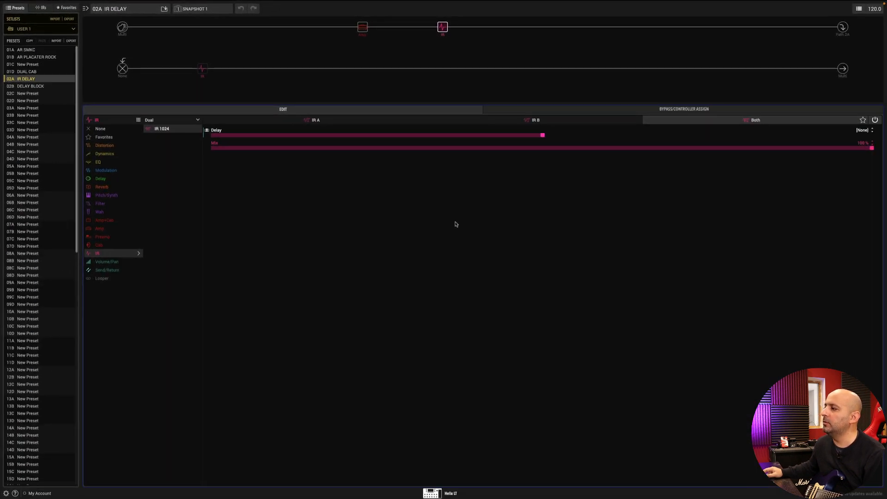
mouse_move(462, 192)
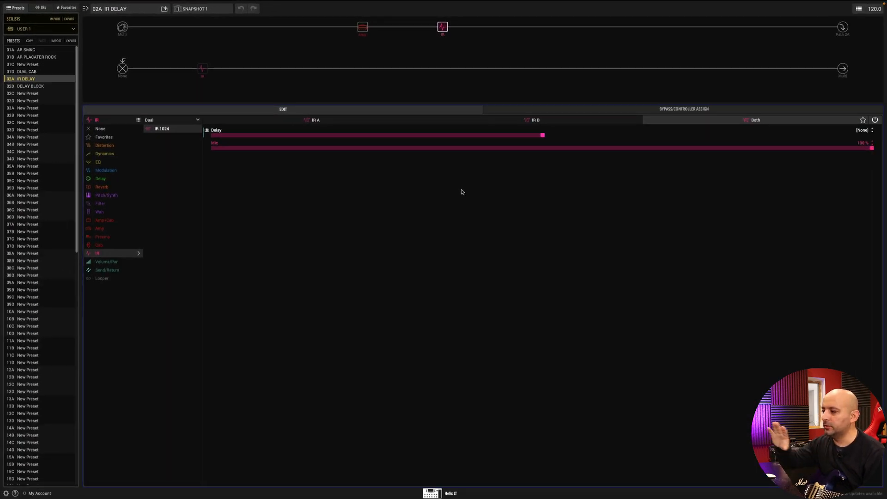
mouse_move(489, 161)
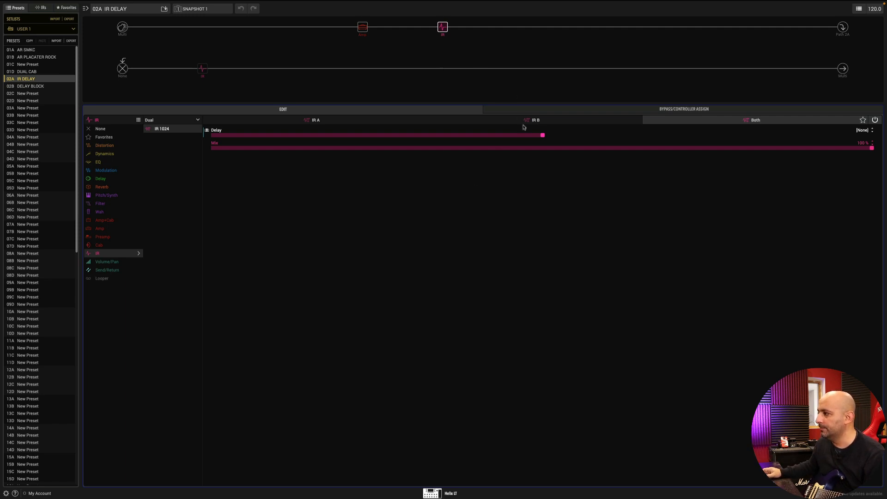
Step: Drag the shared Delay slider for both IRs in the IR DELAY preset, leaving Mix at 100%
drag(542, 134, 541, 135)
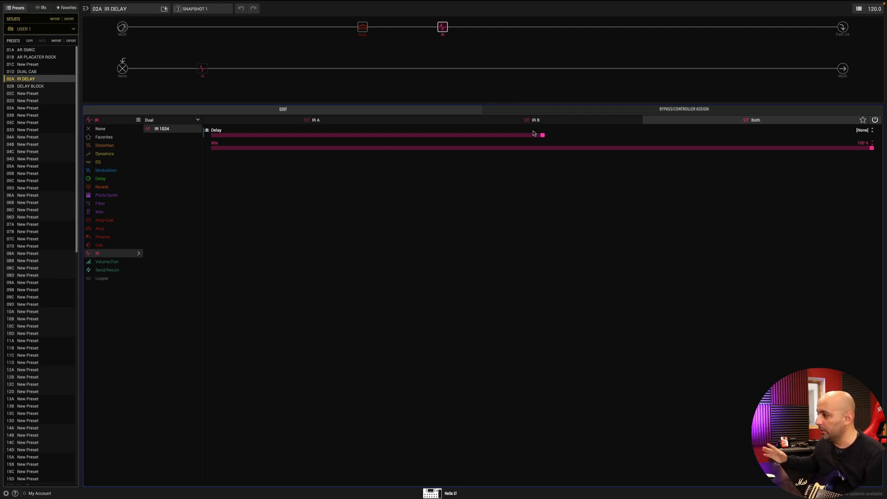